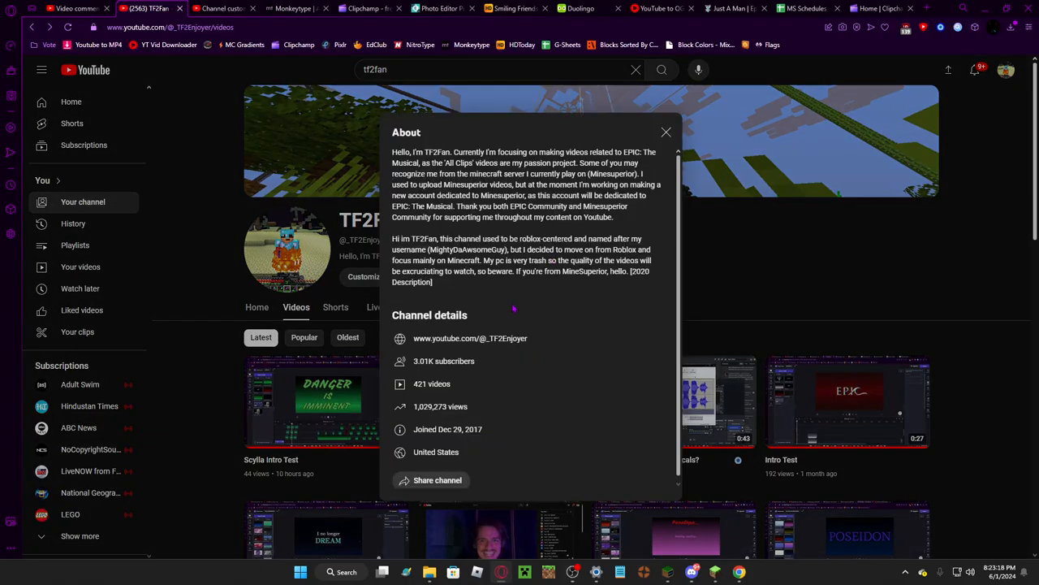
# - Close the TF2Fan channel's About details to return to the Videos tab
pyautogui.scroll(-3)
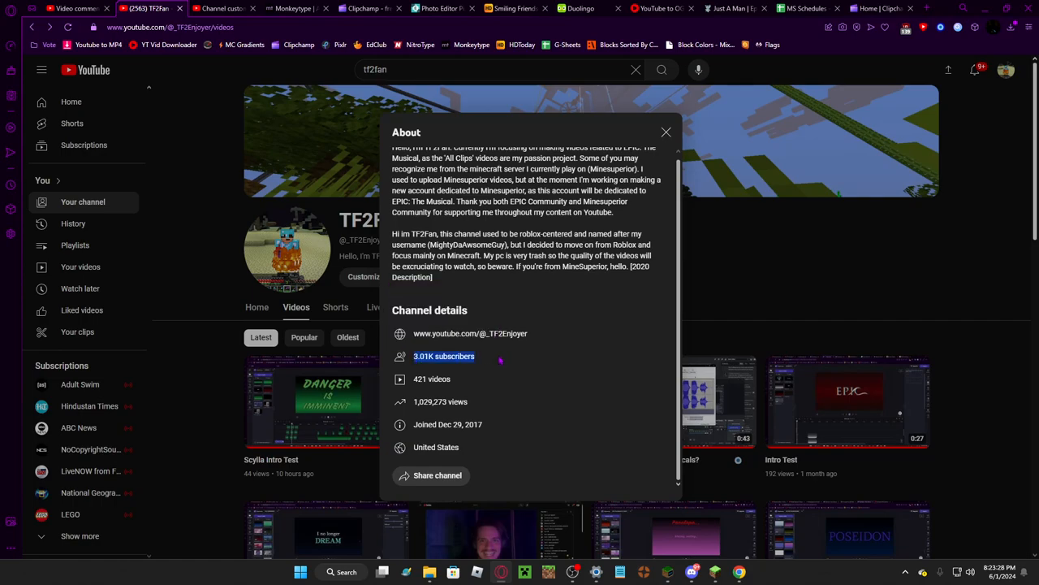
pyautogui.click(666, 131)
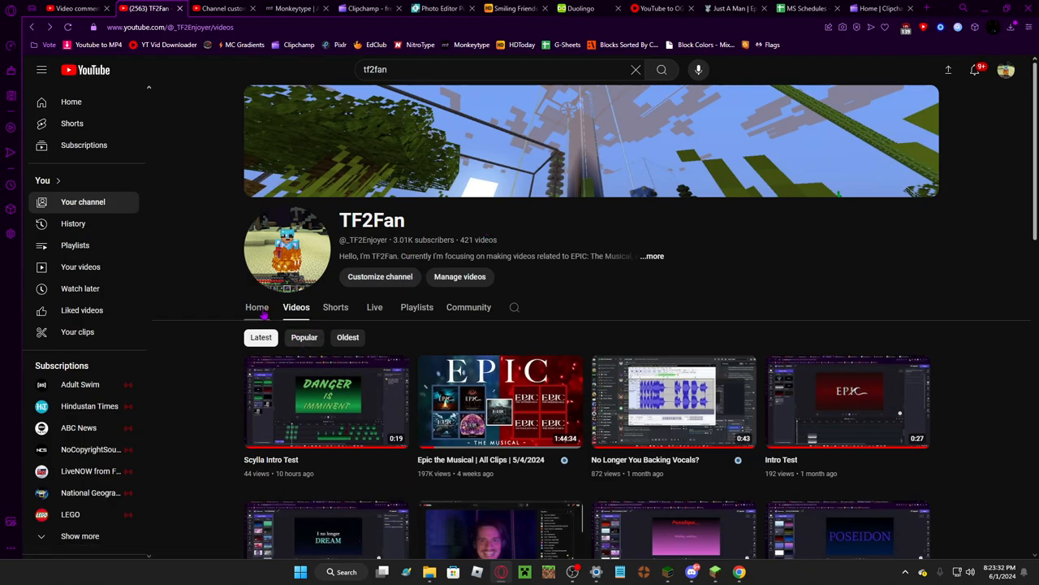
pyautogui.click(257, 307)
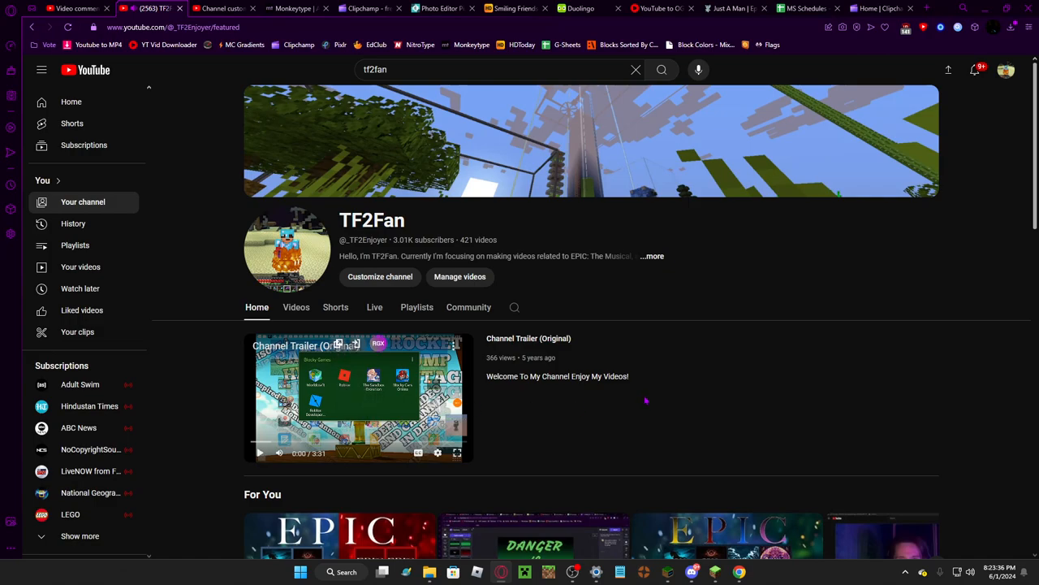
pyautogui.moveTo(358, 398)
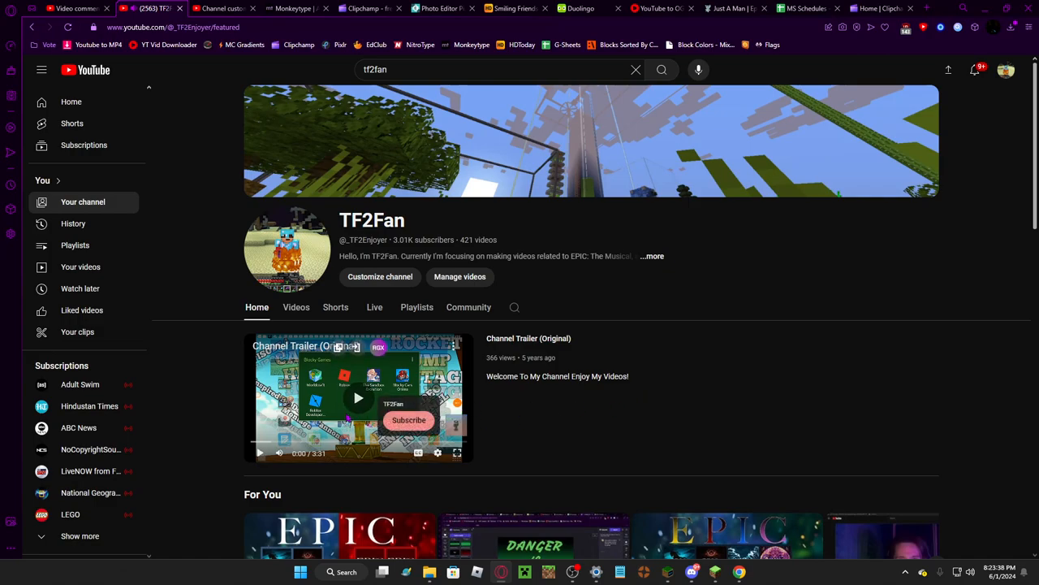
pyautogui.click(358, 398)
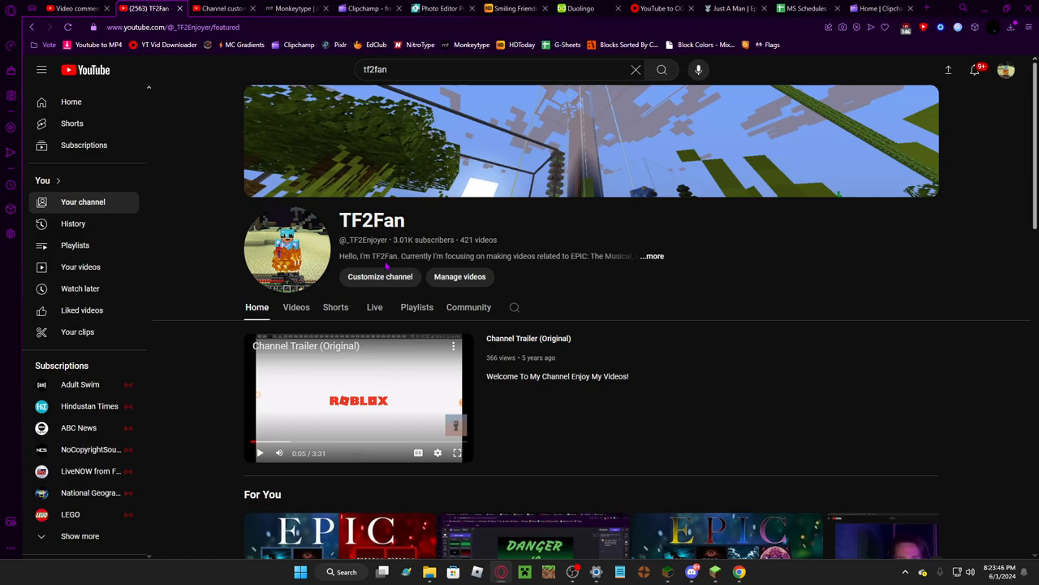
pyautogui.click(295, 307)
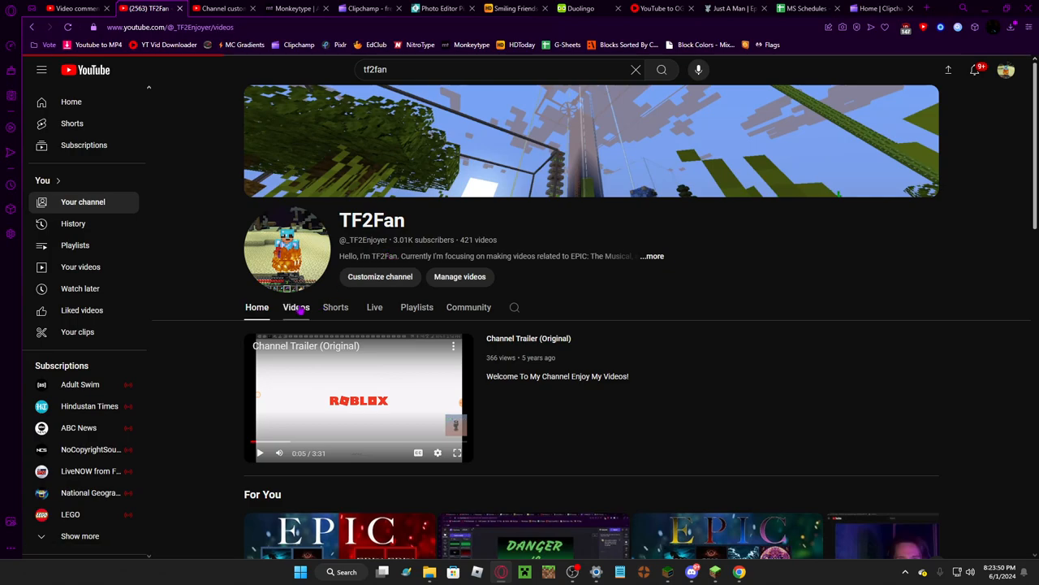
pyautogui.click(295, 307)
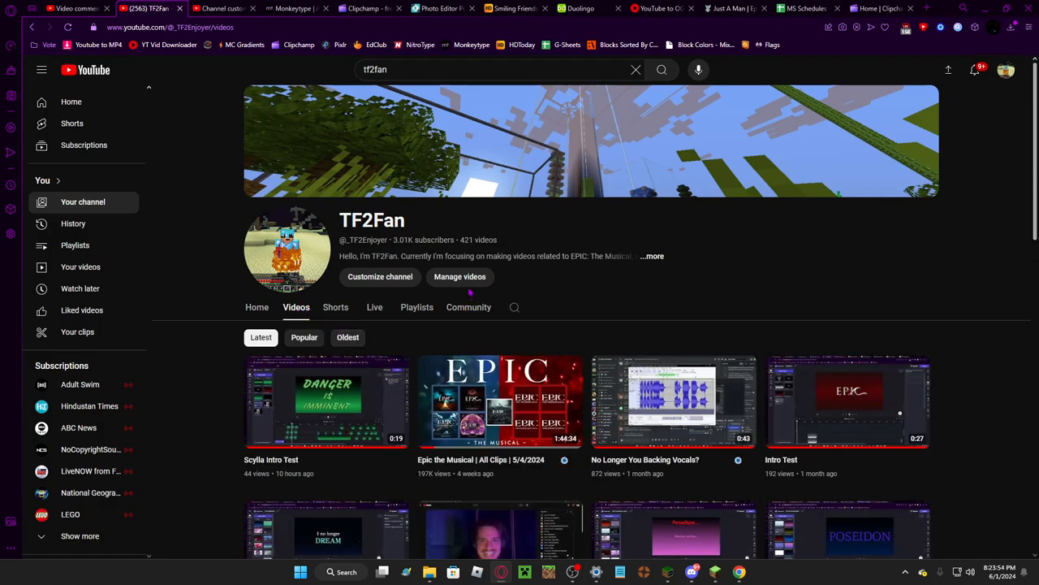
pyautogui.moveTo(478, 267)
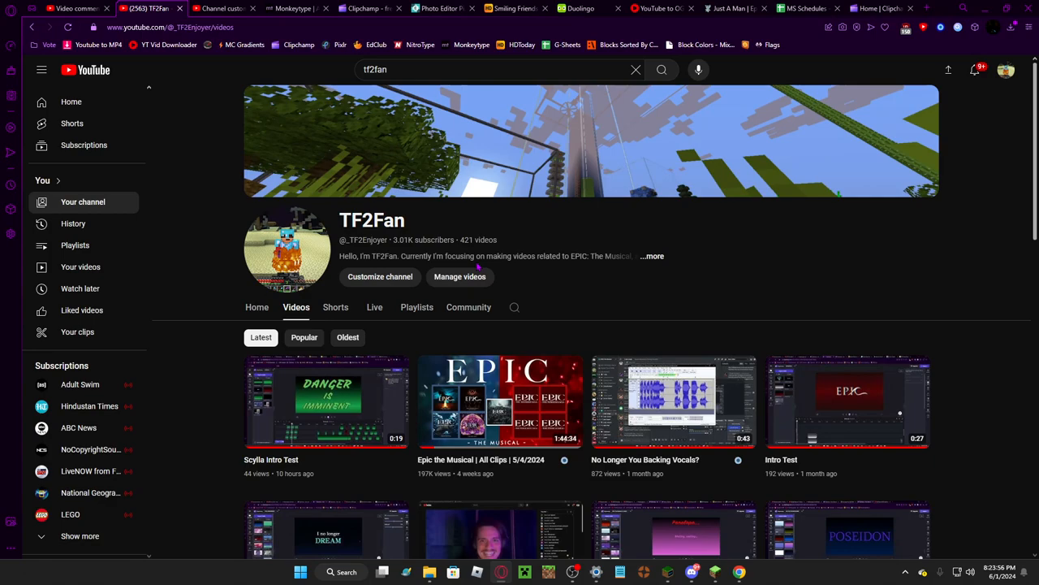
pyautogui.click(653, 257)
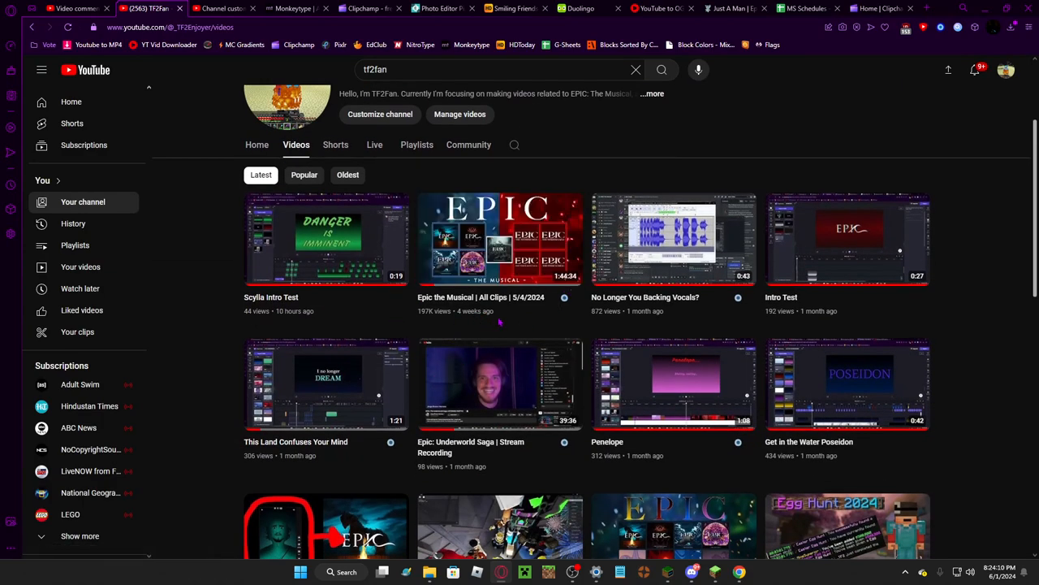
pyautogui.moveTo(500, 237)
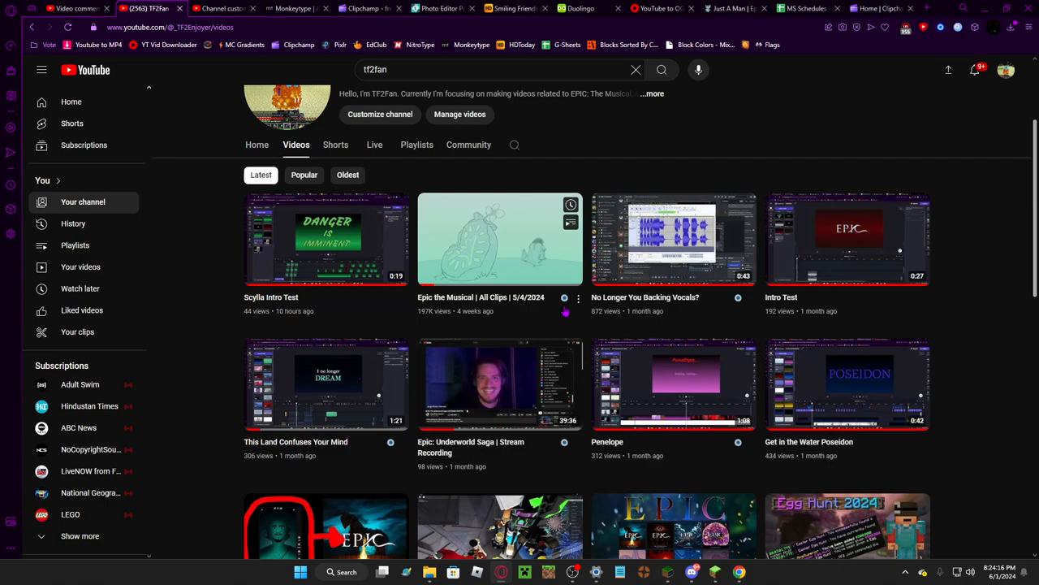
pyautogui.scroll(-3)
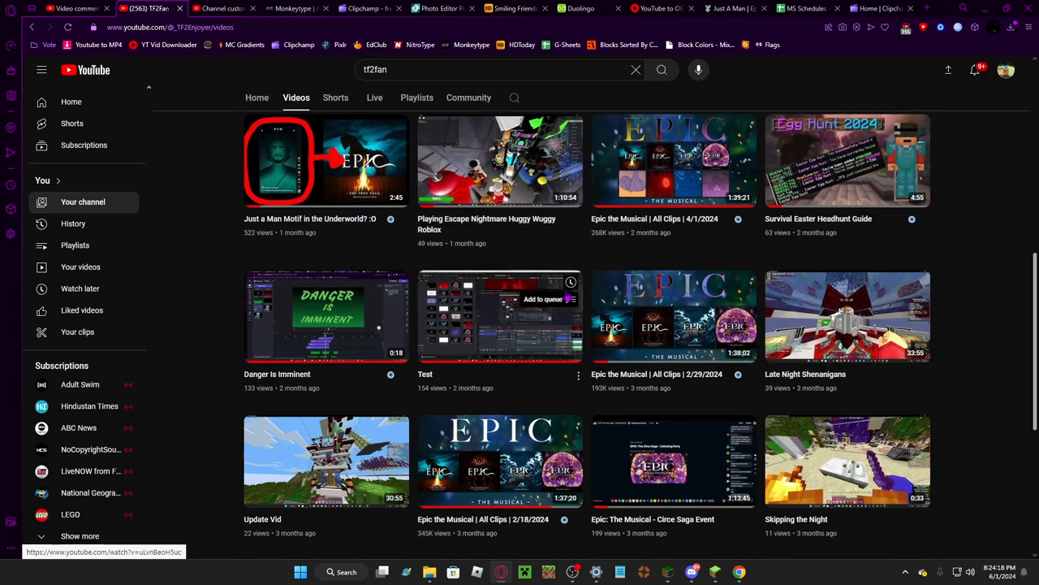
pyautogui.scroll(-3)
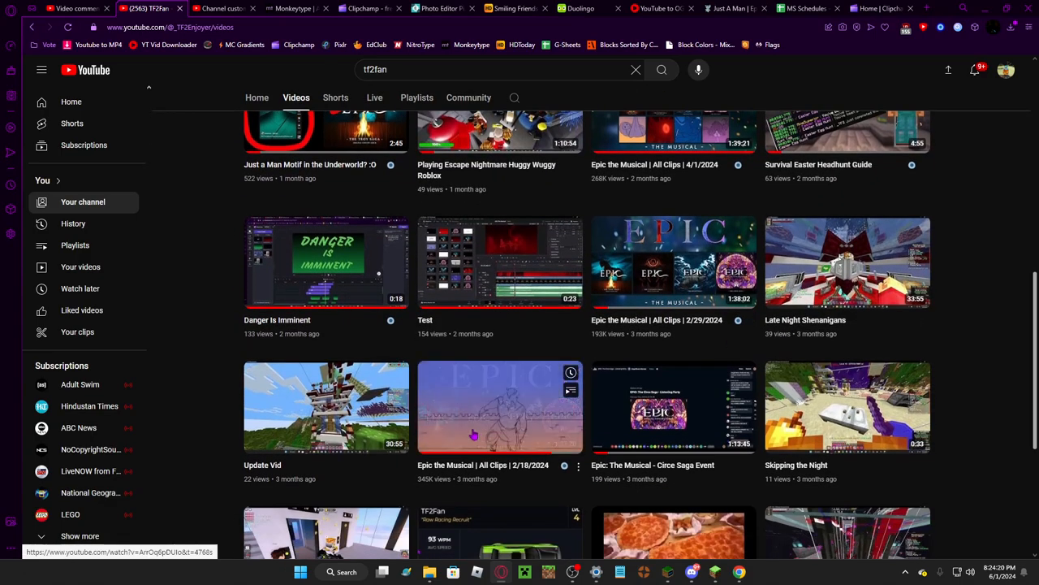
pyautogui.scroll(-3)
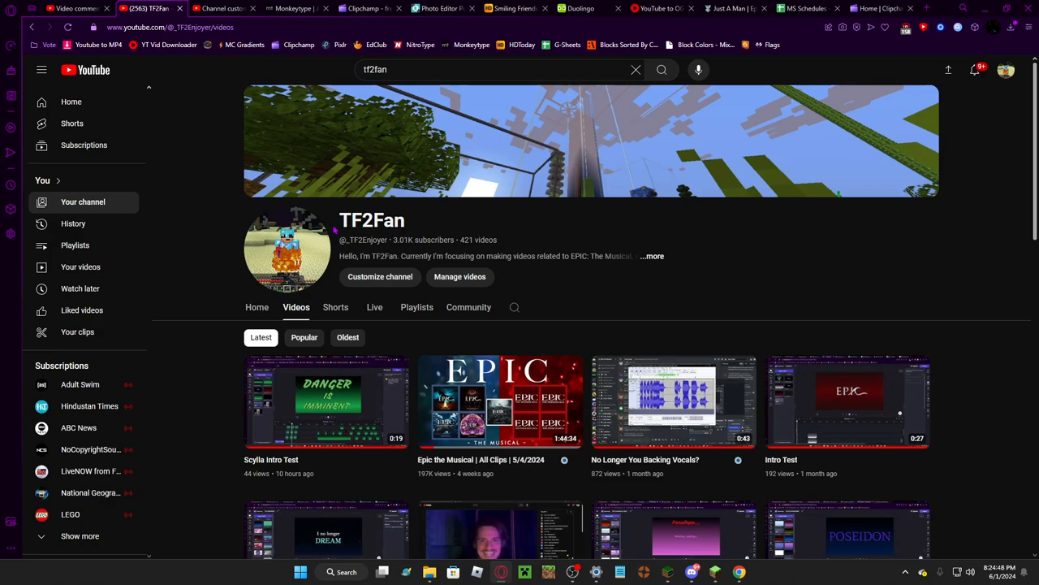
pyautogui.moveTo(484, 262)
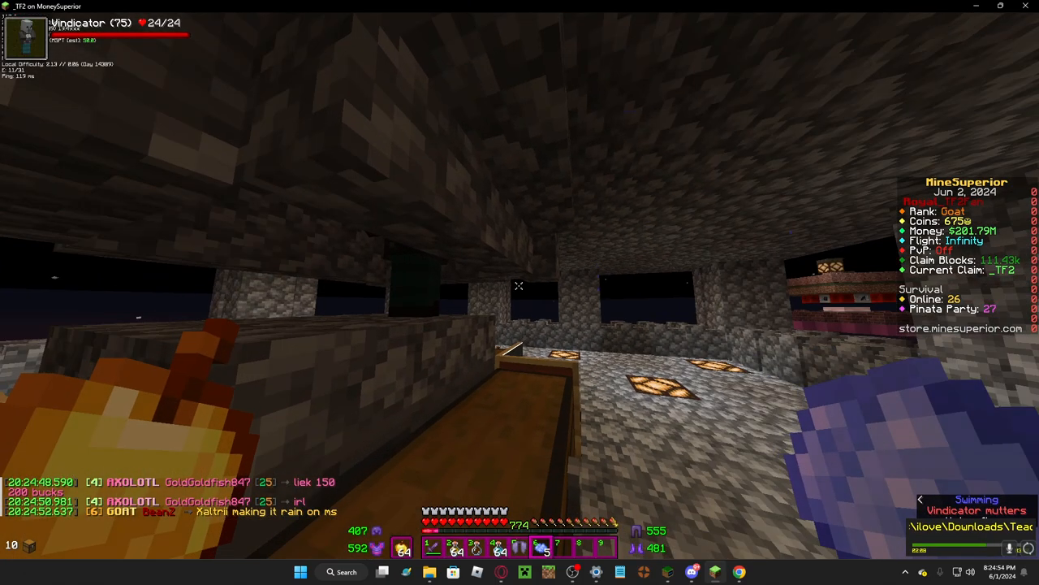
pyautogui.press('f3')
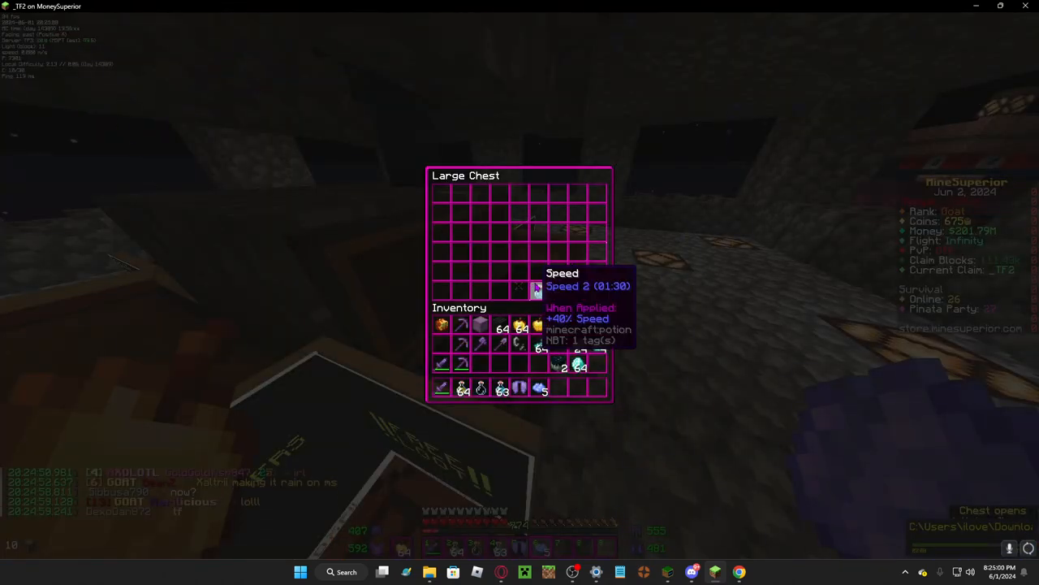
pyautogui.press('Escape')
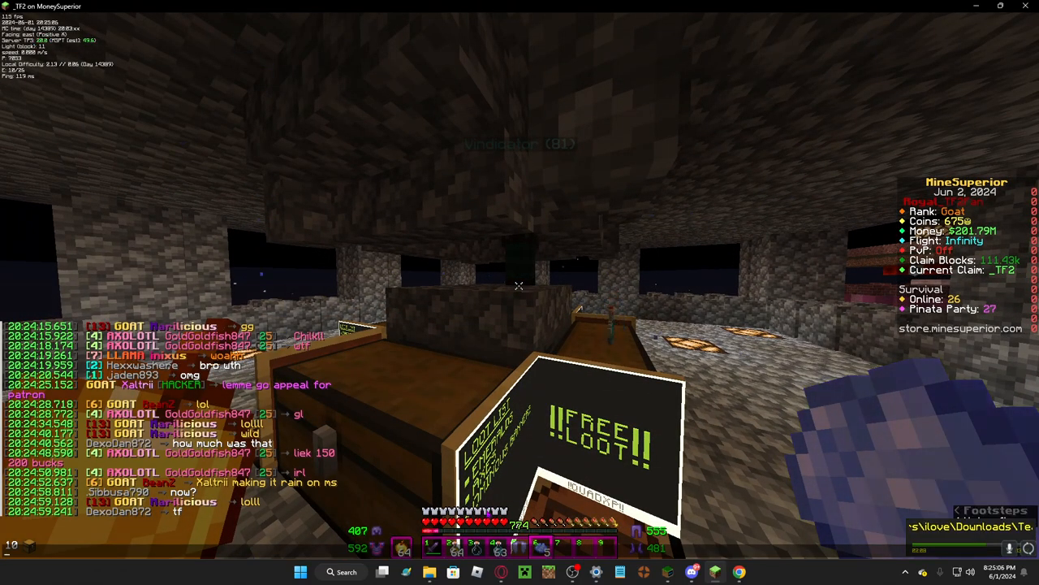
pyautogui.click(145, 8)
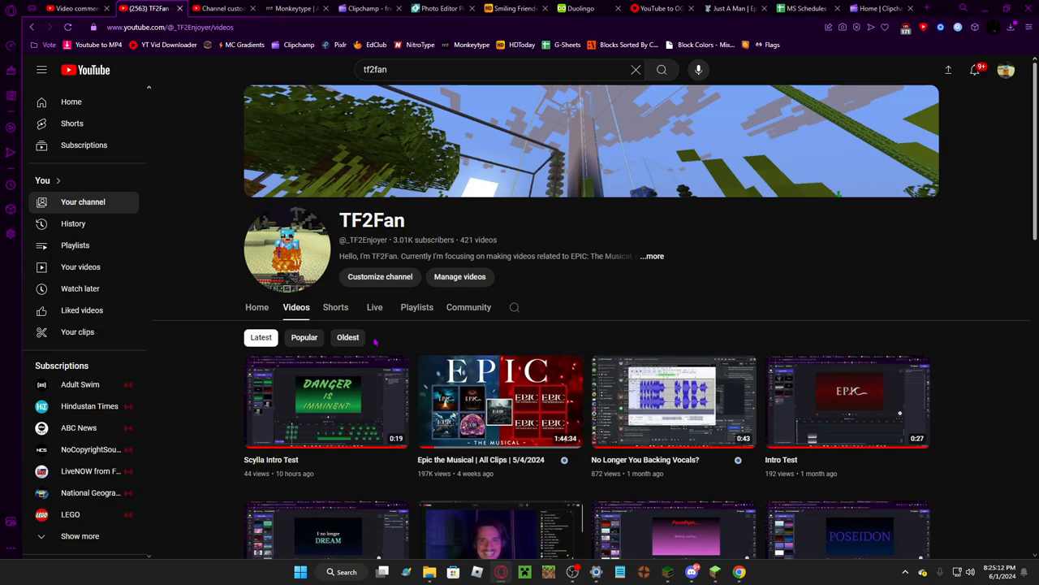
pyautogui.moveTo(503, 355)
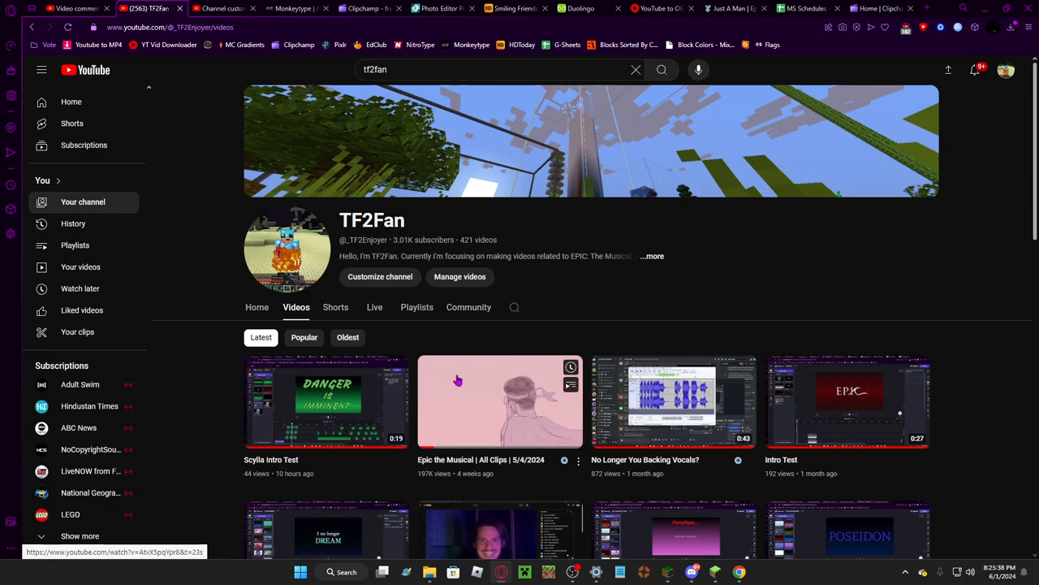
# - Watch the 'Epic the Musical | All Clips' video, pausing and resuming it at a few points
pyautogui.click(500, 401)
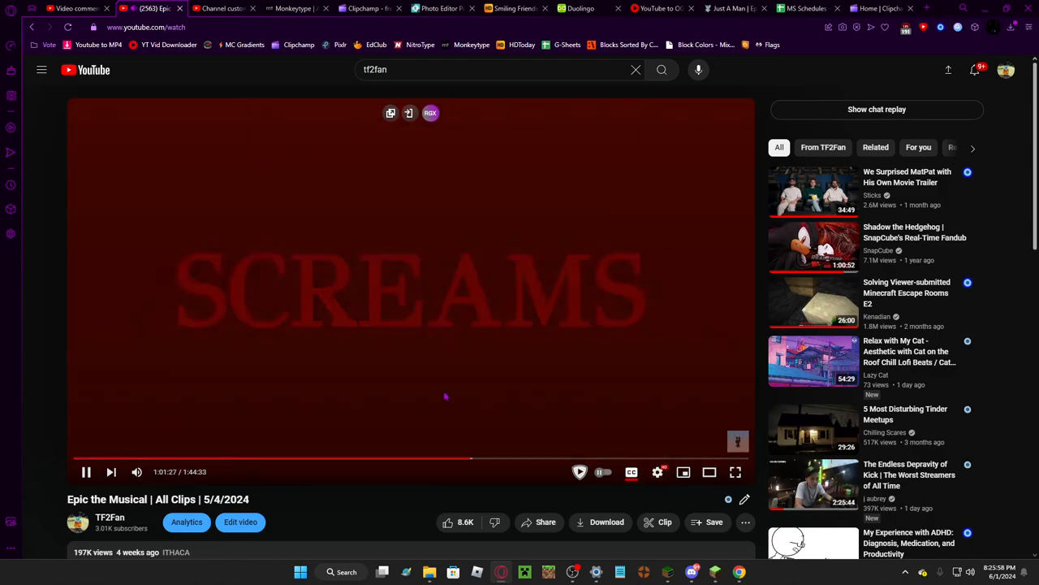
pyautogui.click(86, 472)
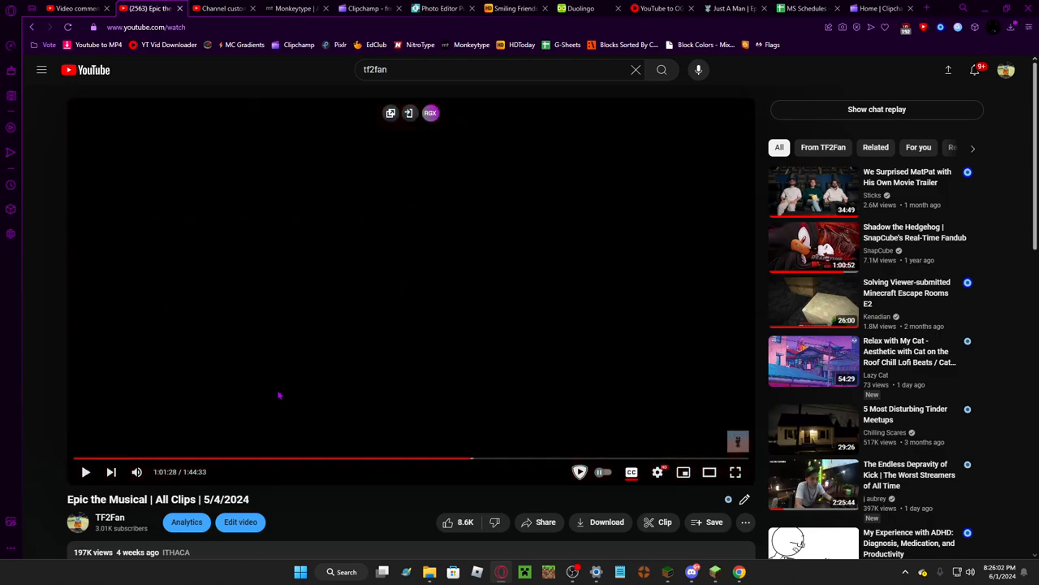
pyautogui.click(84, 471)
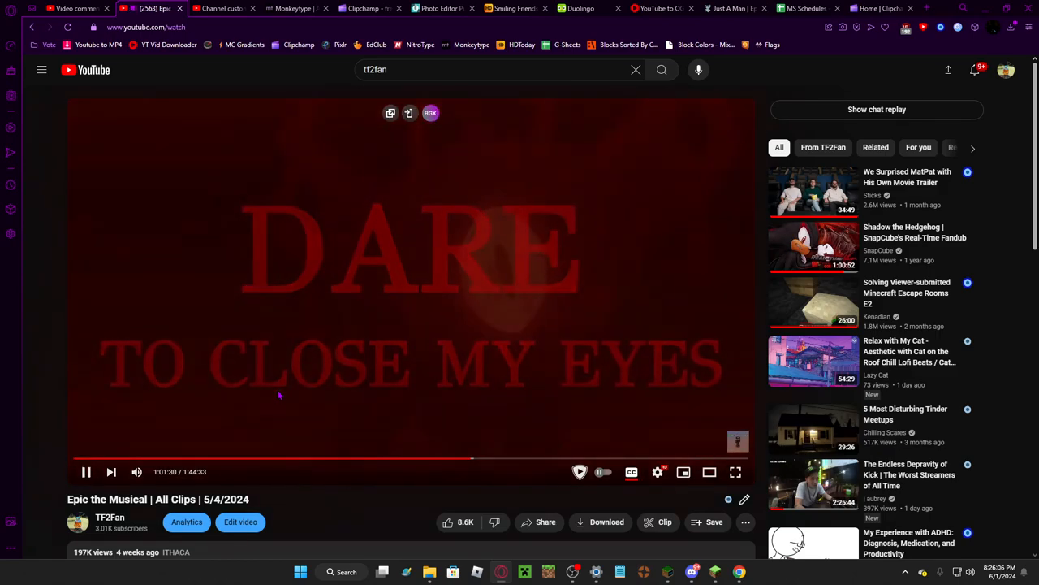
pyautogui.click(86, 471)
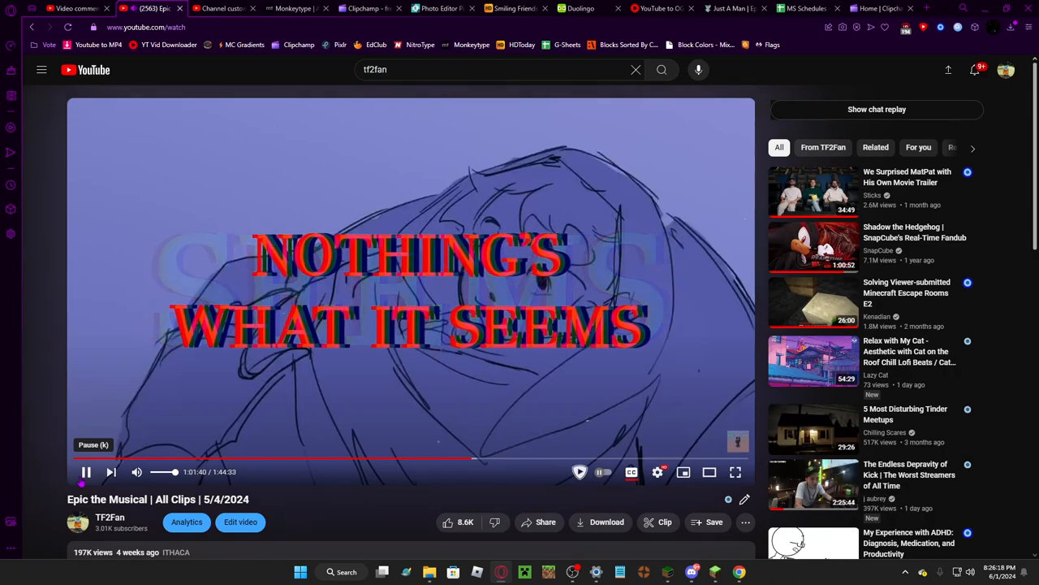
# - Return from the video to the TF2Fan channel's Videos tab
pyautogui.click(86, 471)
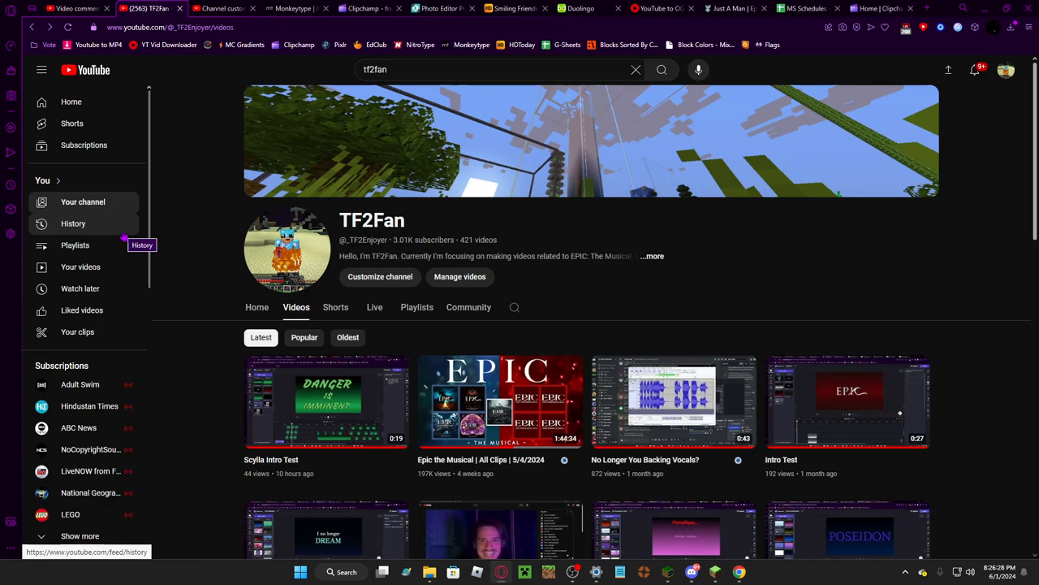
# - Show TF2Fan's channel Home page with the trailer and For You row
pyautogui.scroll(-3)
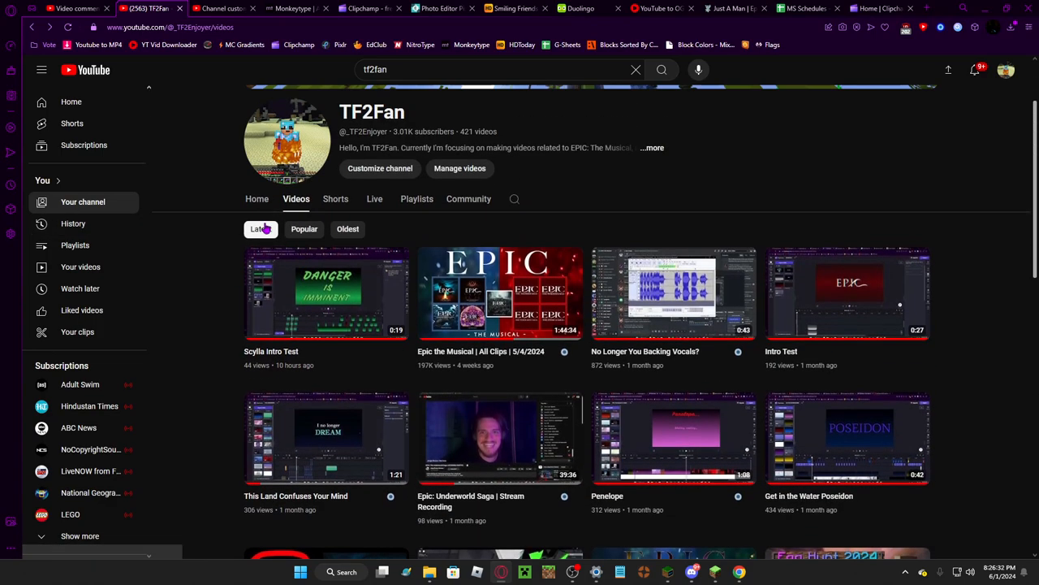
pyautogui.click(257, 198)
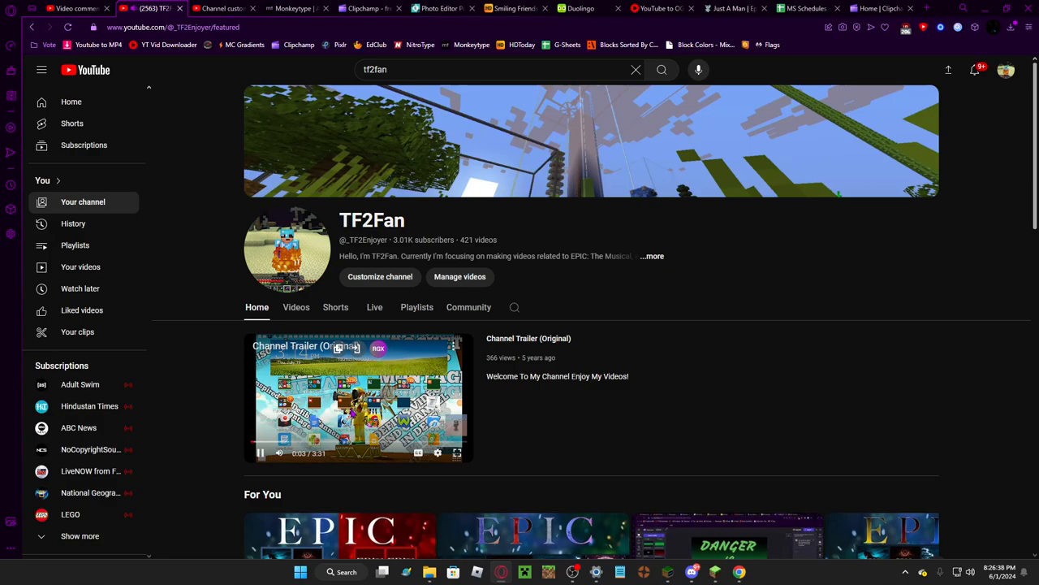
pyautogui.scroll(-3)
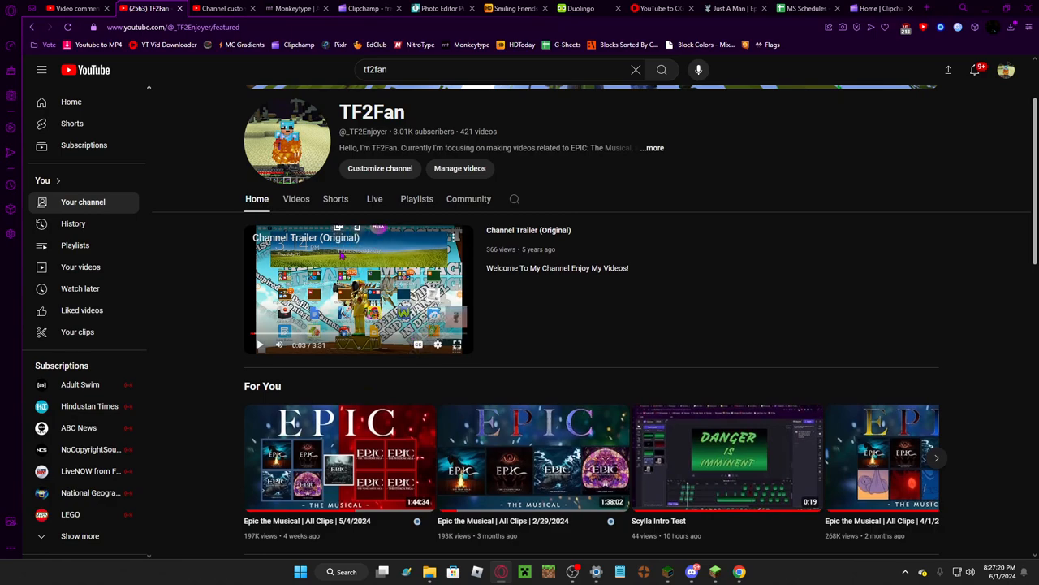
# - Show TF2Fan's Videos tab listing uploads from latest
pyautogui.click(296, 199)
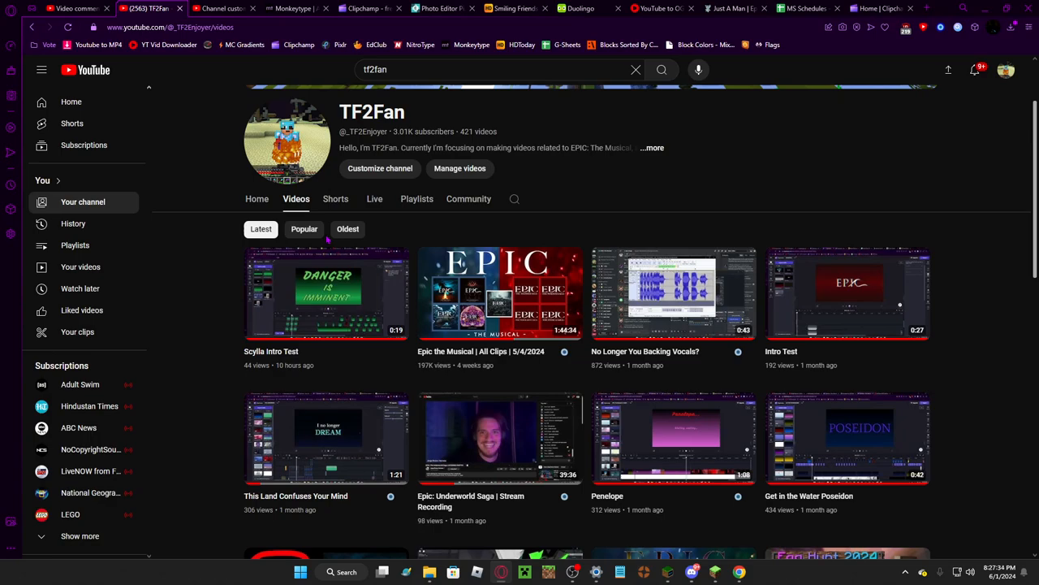
pyautogui.moveTo(387, 228)
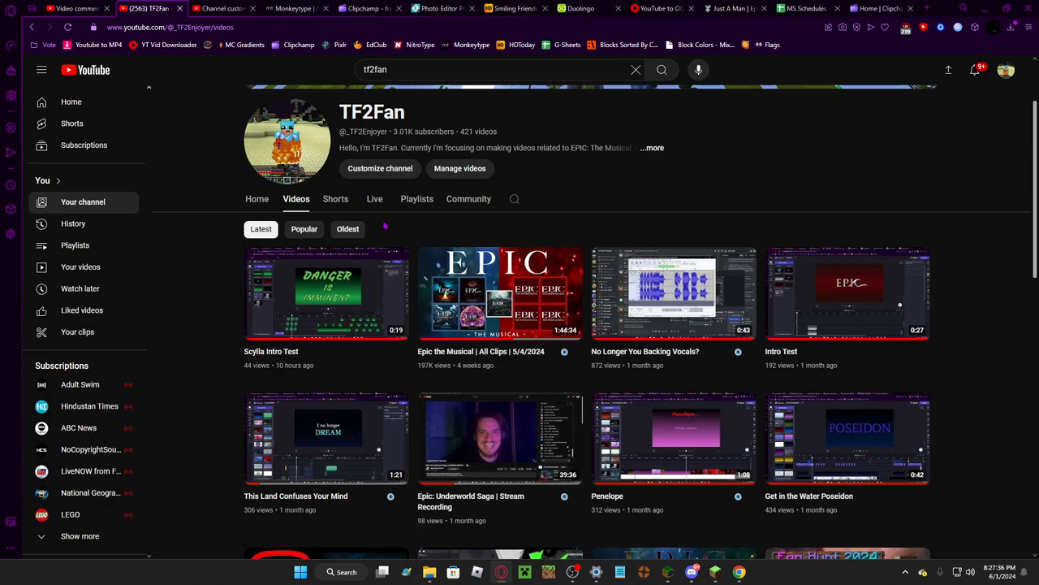
pyautogui.moveTo(544, 379)
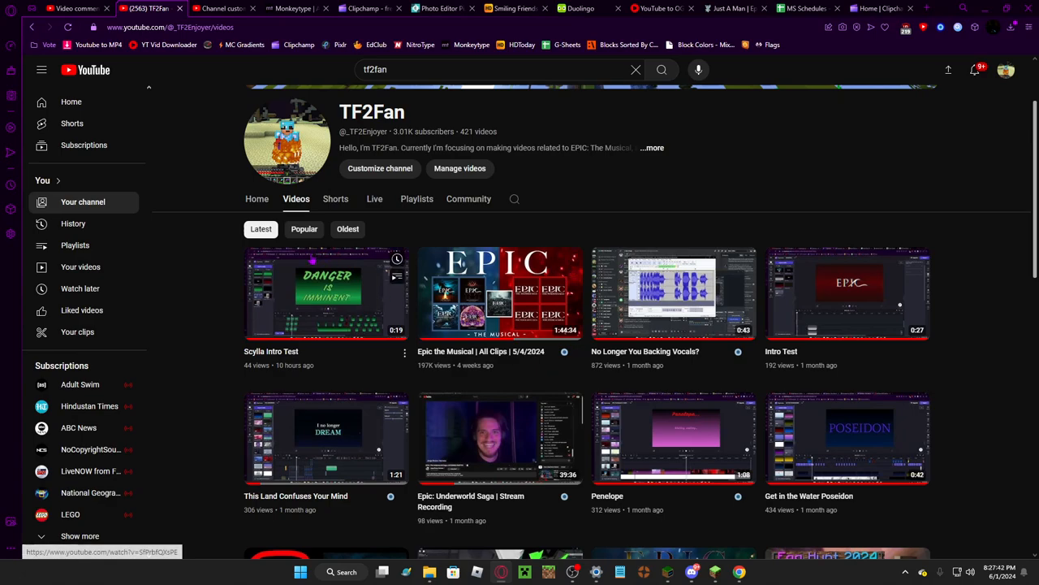
pyautogui.moveTo(318, 333)
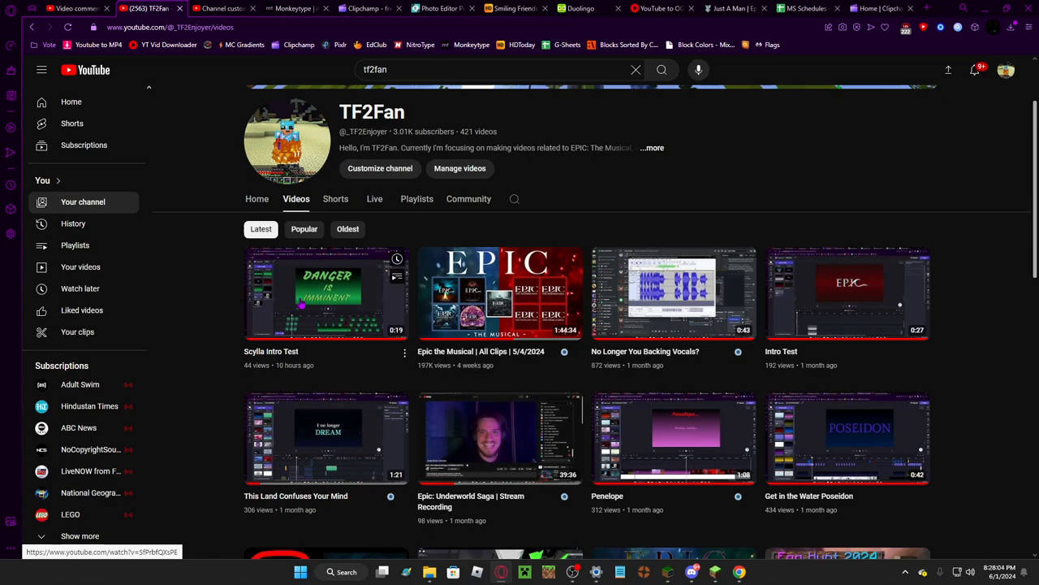
pyautogui.moveTo(345, 312)
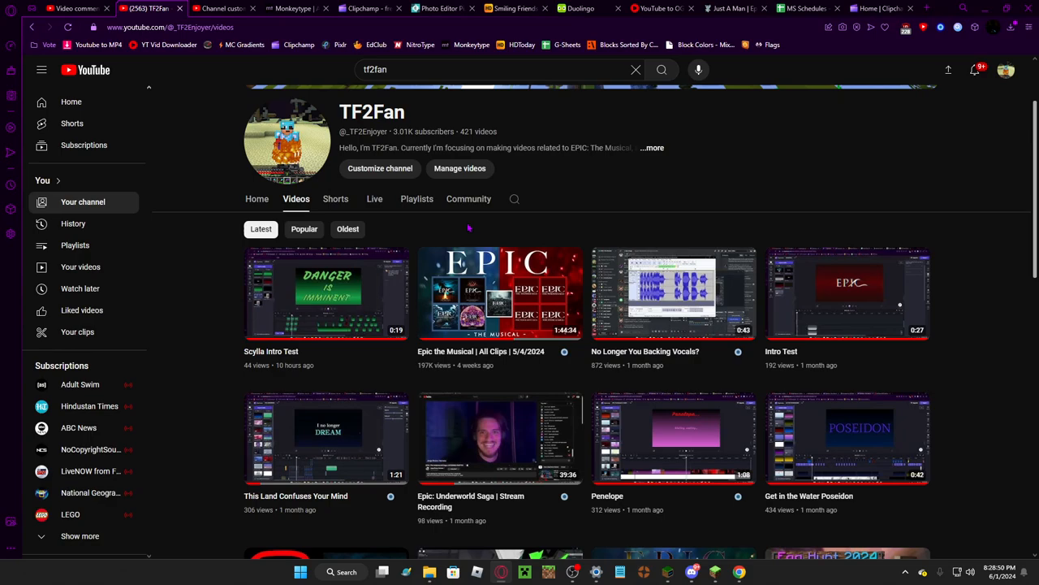
pyautogui.scroll(-3)
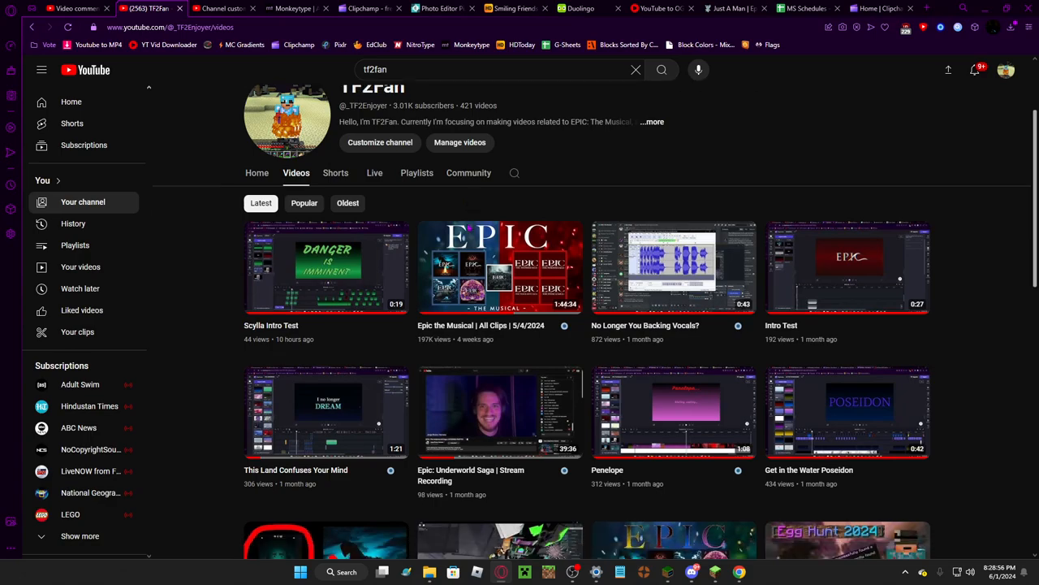
pyautogui.scroll(-3)
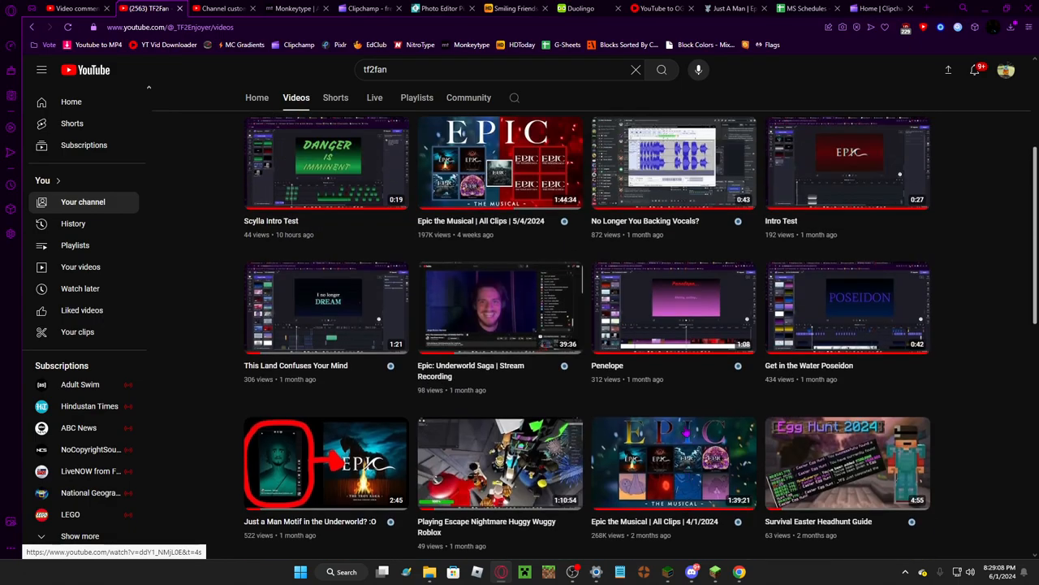
pyautogui.scroll(-3)
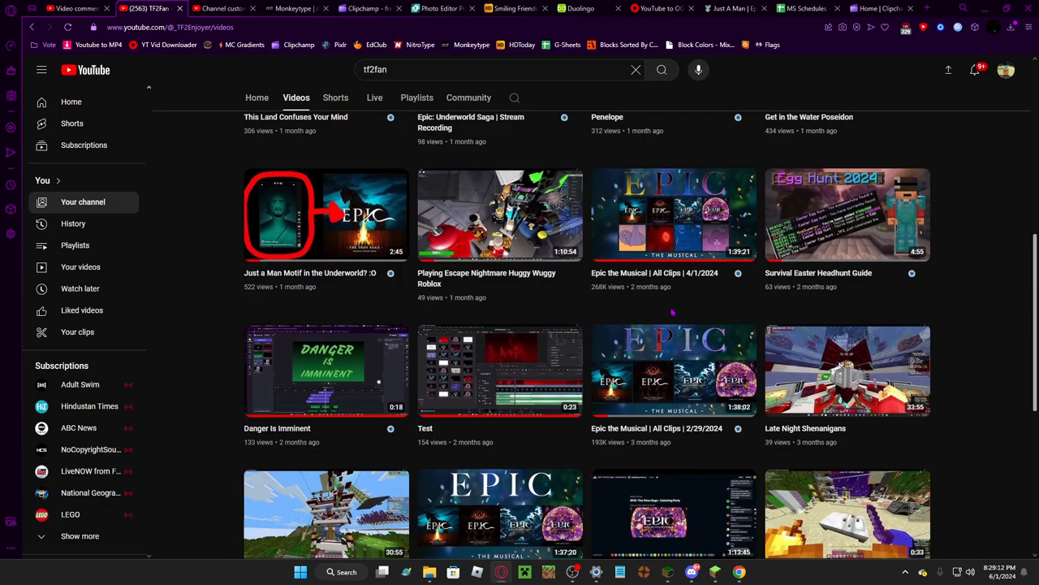
pyautogui.scroll(-3)
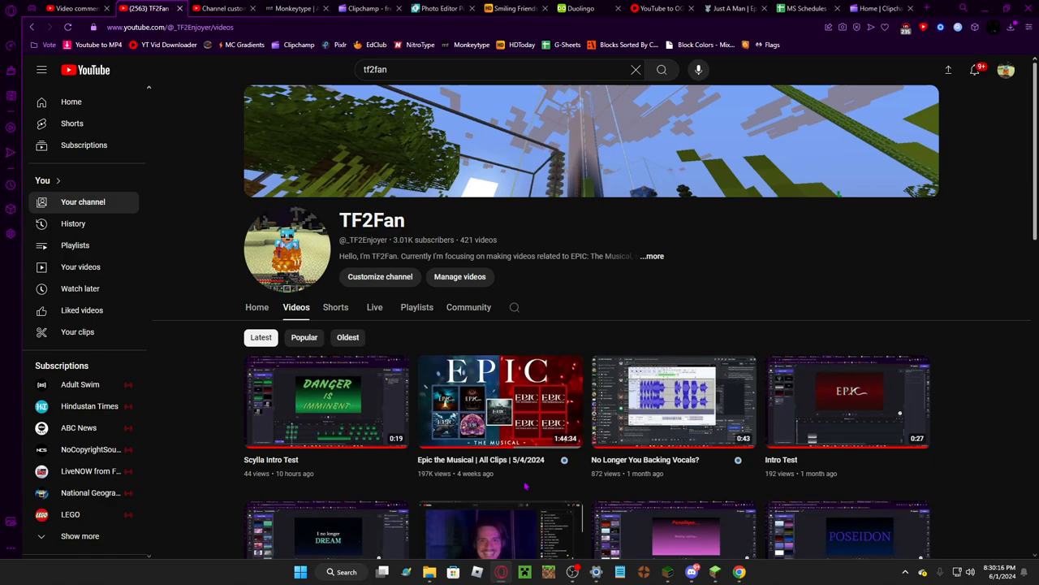
pyautogui.moveTo(500, 403)
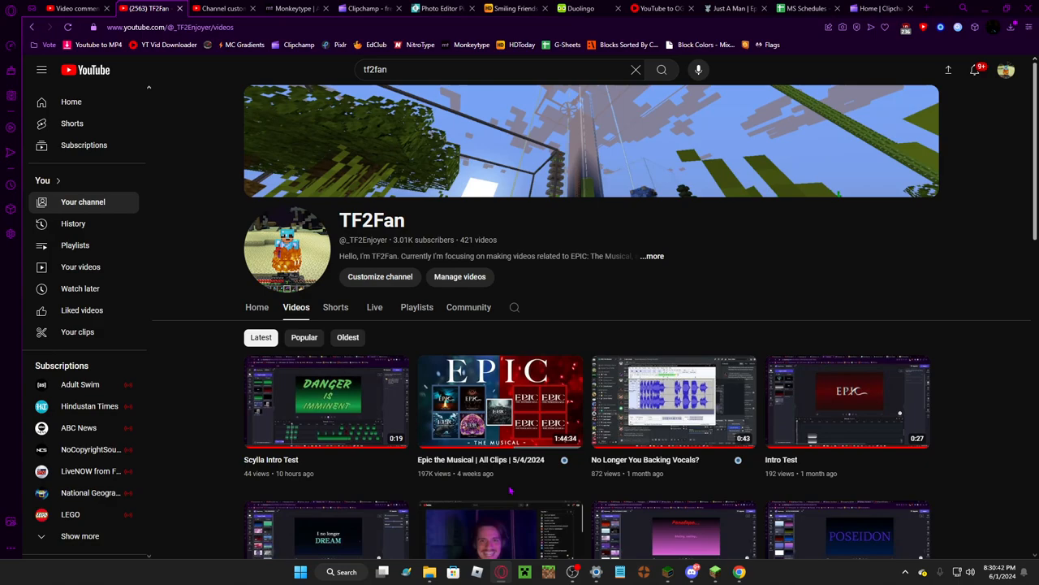
# - Show the options menu for the 'Epic the Musical | All Clips' video on the Videos tab
pyautogui.scroll(-3)
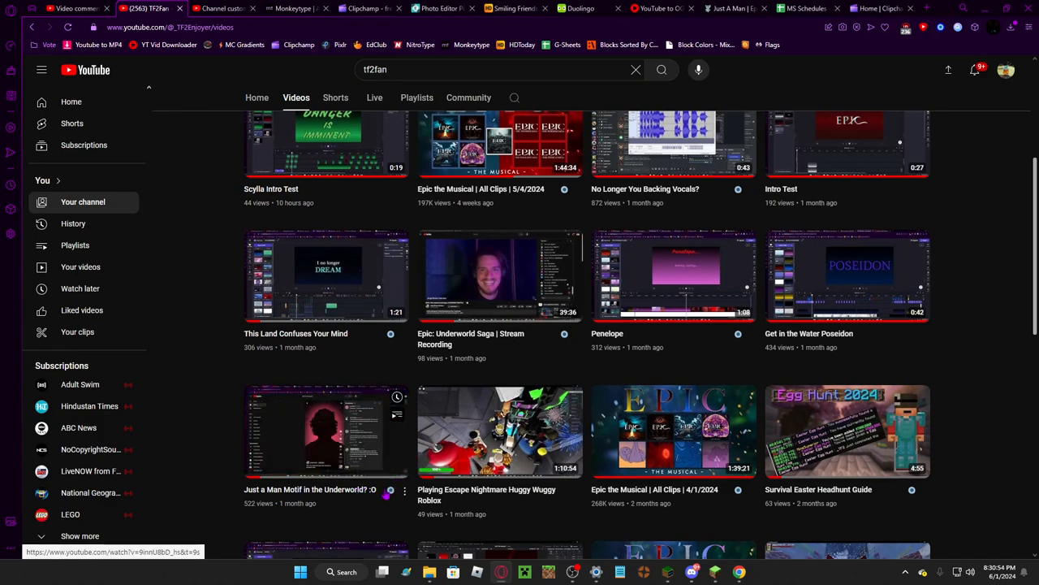
pyautogui.moveTo(325, 432)
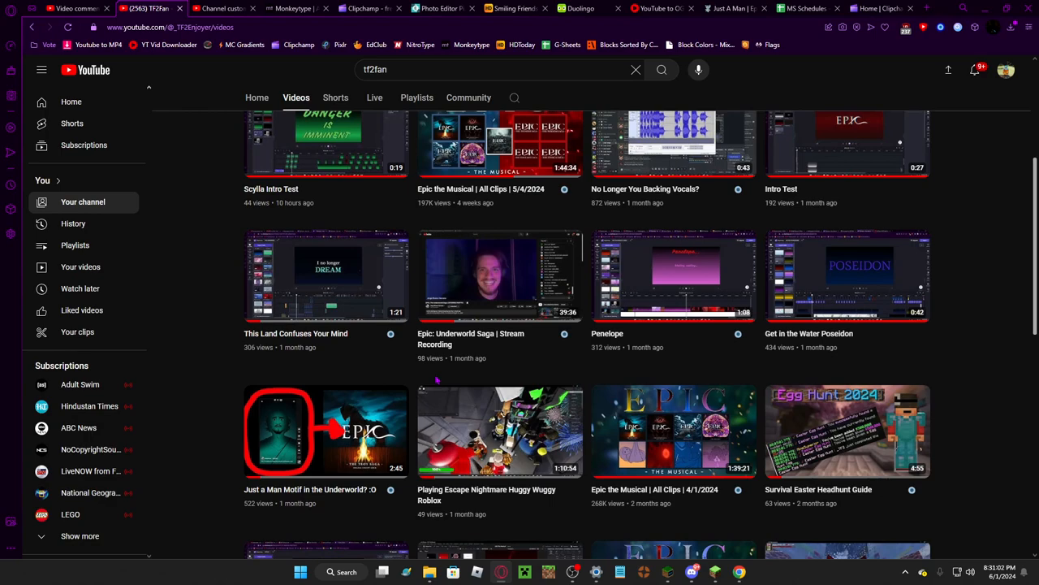
pyautogui.scroll(3)
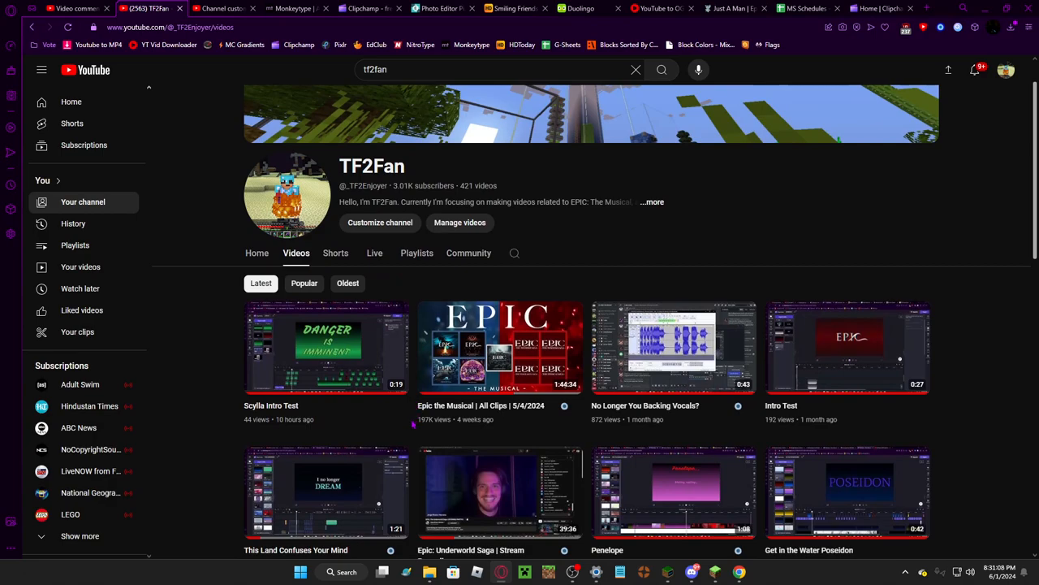
pyautogui.click(404, 406)
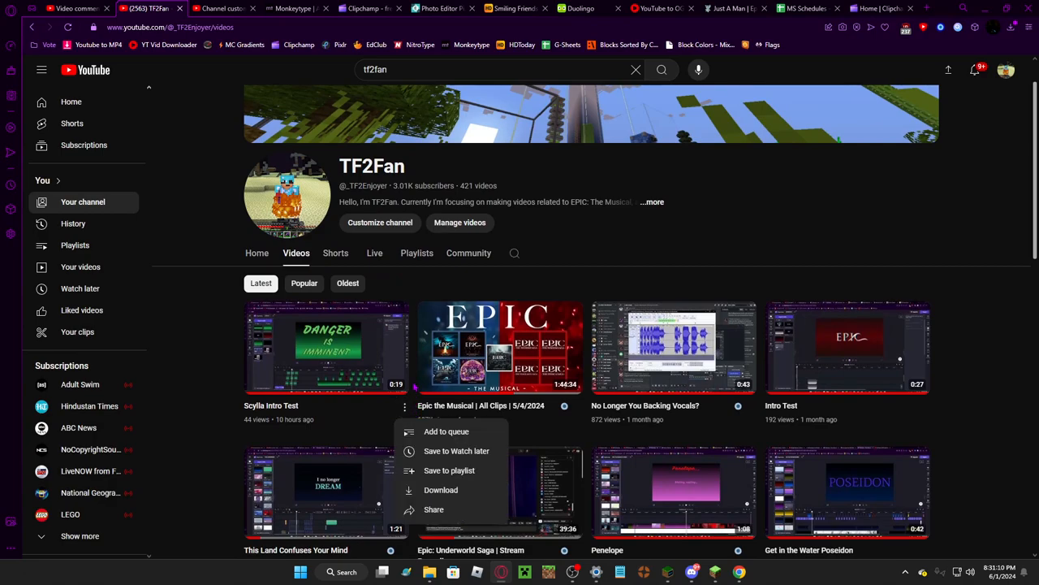